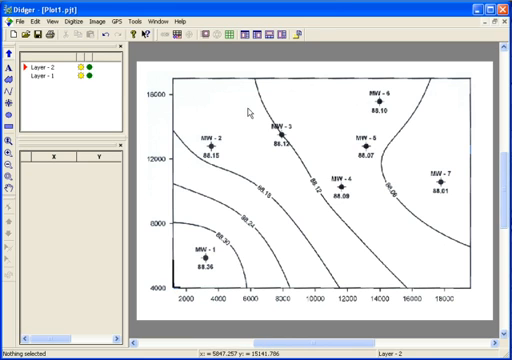
mouse_move(50, 90)
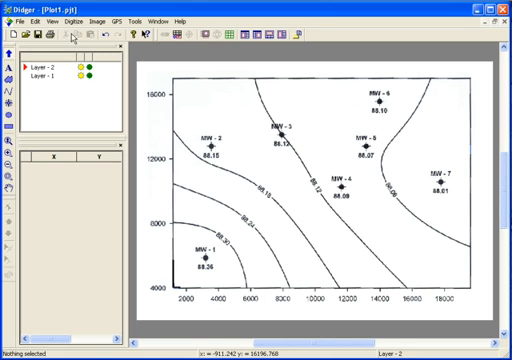
Step: Open the Digitize Points properties dialog
left_click(73, 18)
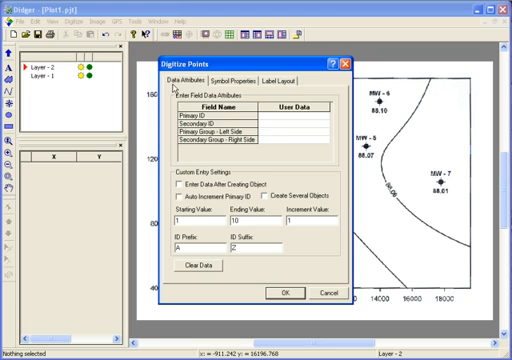
mouse_move(201, 86)
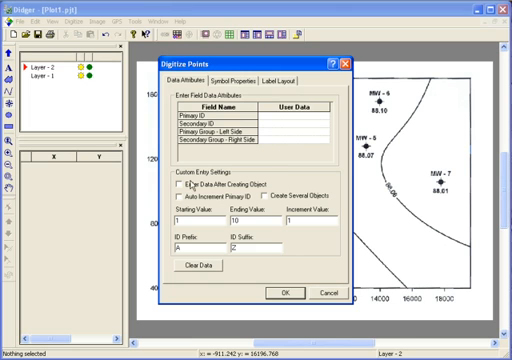
Step: Enable Auto Increment Primary ID ending at 7 with prefix MW_
left_click(170, 184)
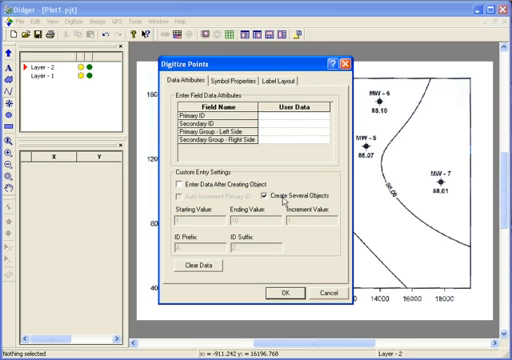
mouse_move(283, 202)
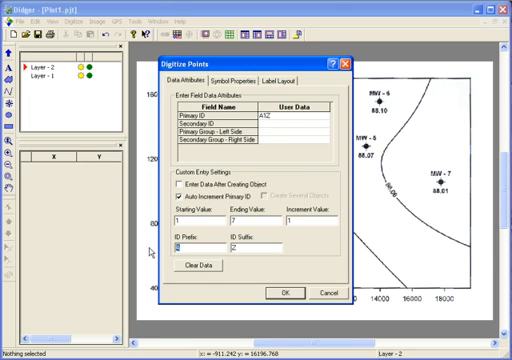
type("MW_")
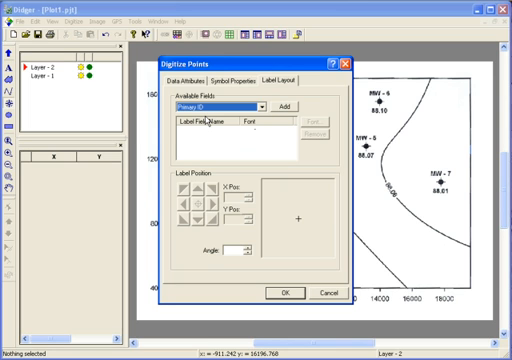
mouse_move(280, 107)
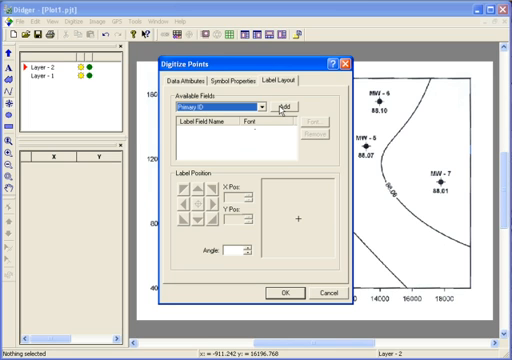
Step: Add Primary ID to the point label layout and confirm
left_click(288, 108)
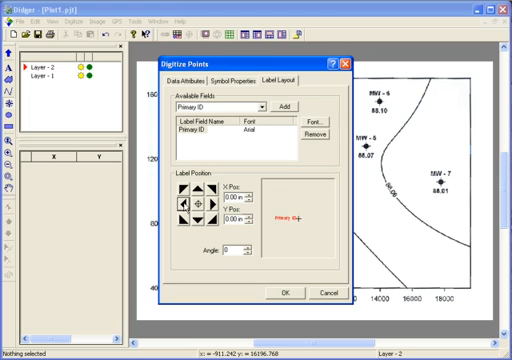
mouse_move(285, 227)
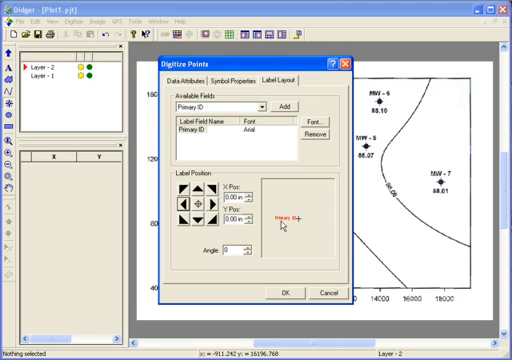
left_click(286, 291)
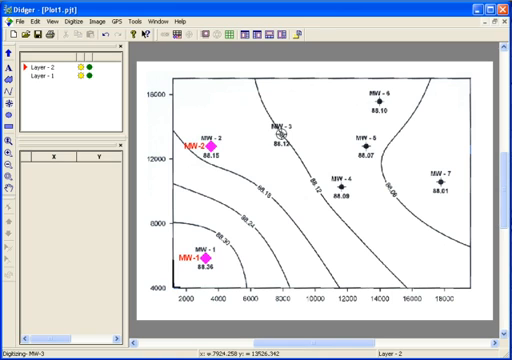
Step: Digitize well points MW-3 through MW-7 on their well symbols
left_click(283, 131)
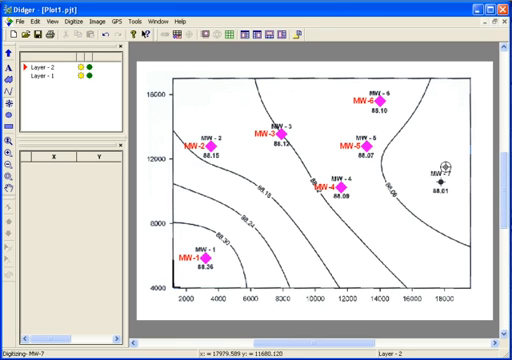
left_click(449, 163)
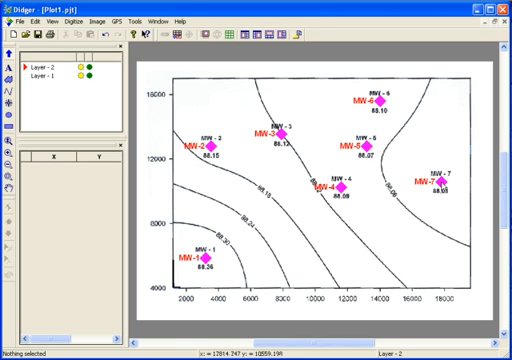
mouse_move(389, 220)
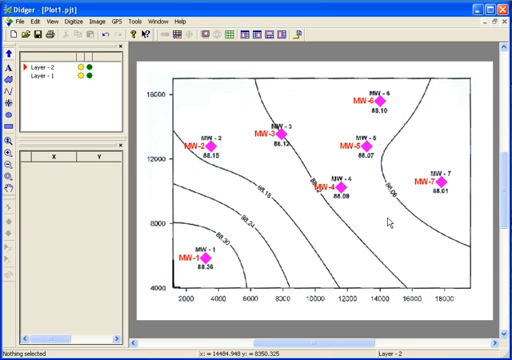
Step: Select well point MW-4 and open its properties
left_click(322, 182)
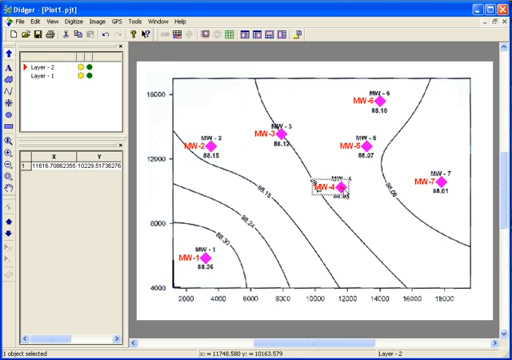
double_click(323, 189)
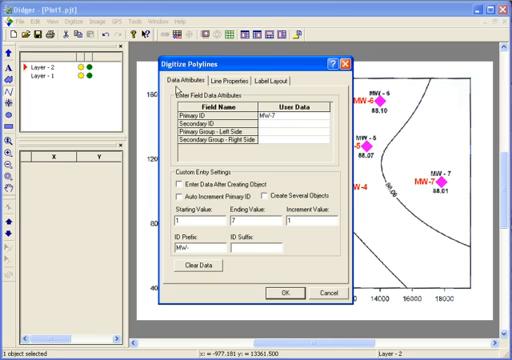
mouse_move(205, 87)
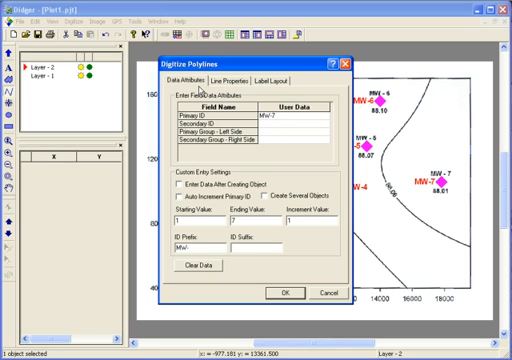
Step: Set polyline line properties: cyan, 0.015 in width, no end styles
left_click(270, 124)
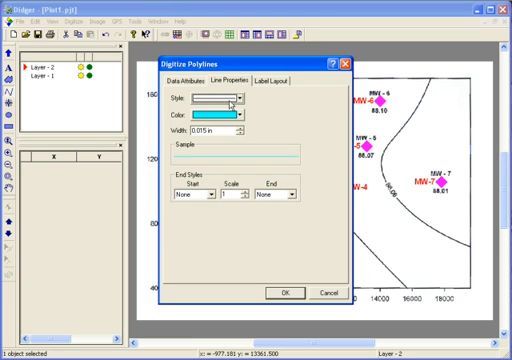
mouse_move(222, 128)
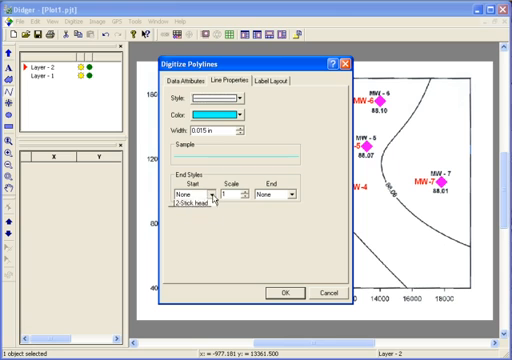
left_click(210, 189)
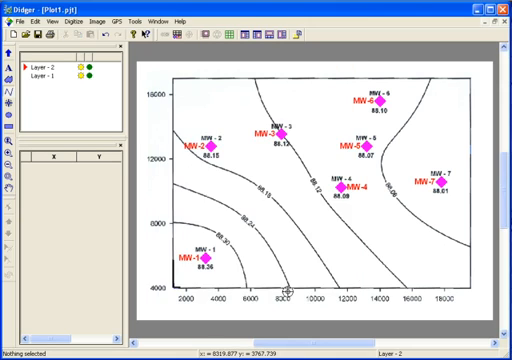
mouse_move(195, 213)
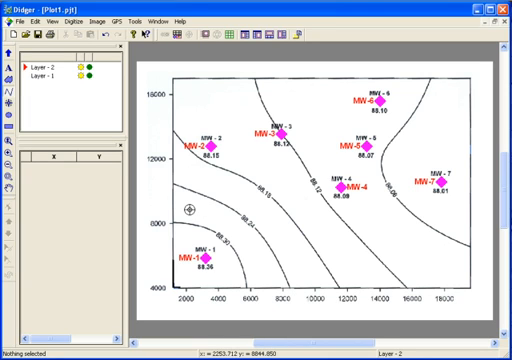
mouse_move(178, 218)
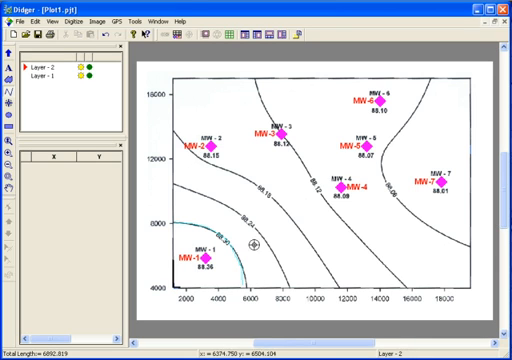
mouse_move(178, 185)
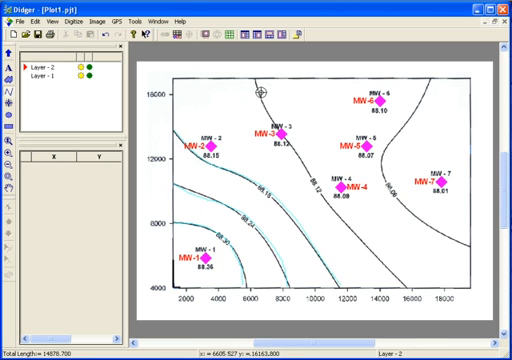
Step: Trace the 88.12 contour line down the map as a polyline
left_click_drag(264, 90, 405, 275)
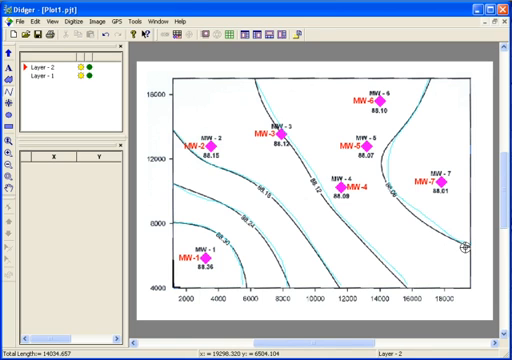
mouse_move(410, 241)
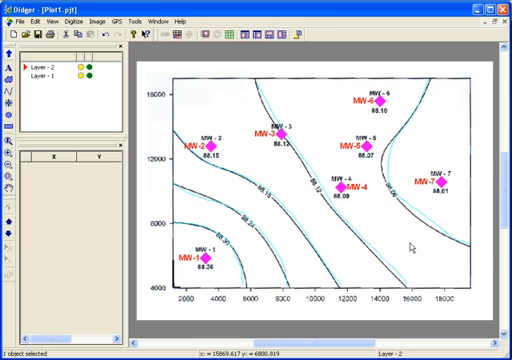
mouse_move(410, 246)
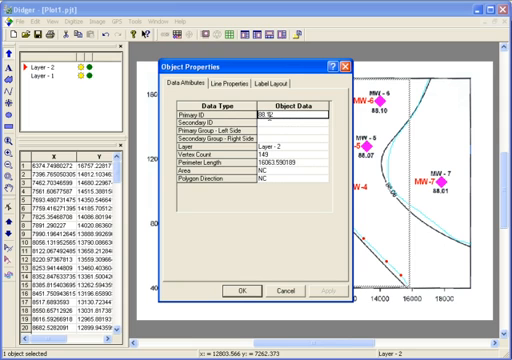
Step: Label the contour polyline with its Primary ID 88.12
left_click(272, 83)
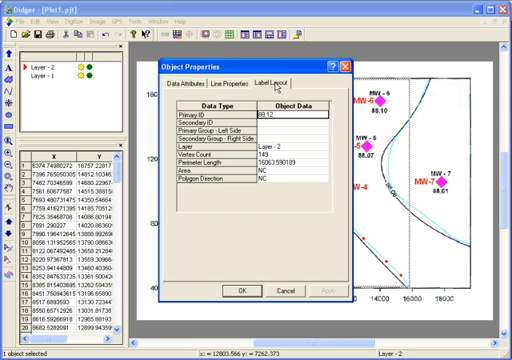
left_click(276, 72)
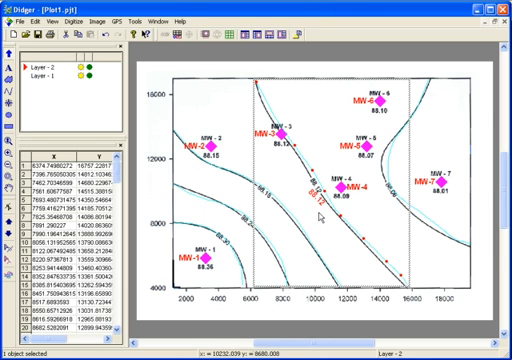
mouse_move(322, 212)
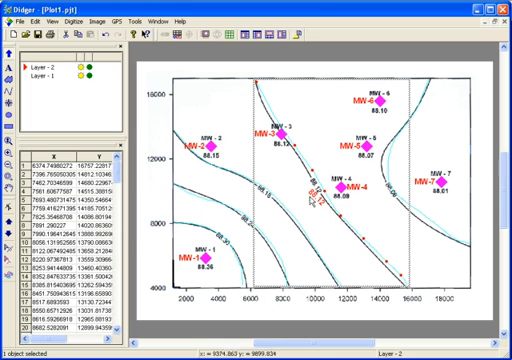
Step: Give new polygons a patterned fill, red foreground and black background
left_click(93, 18)
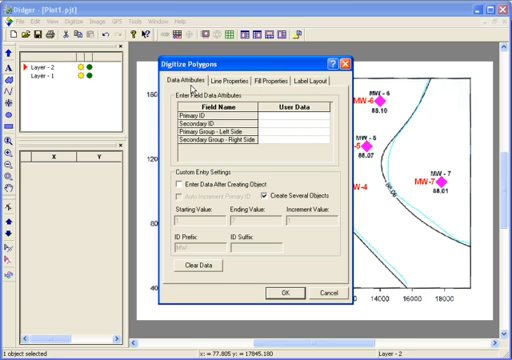
mouse_move(266, 185)
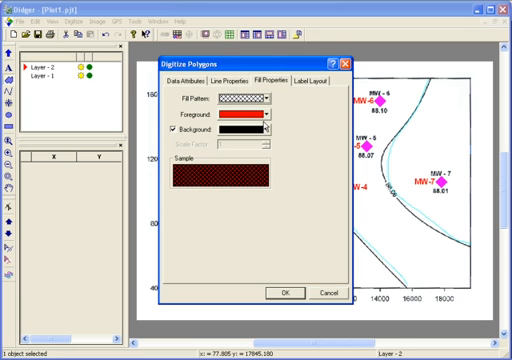
mouse_move(265, 116)
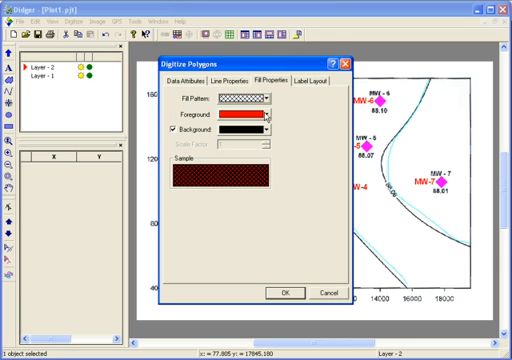
left_click(265, 116)
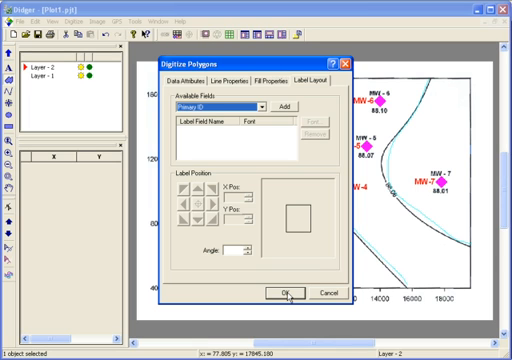
Step: Confirm the polygon settings to begin digitizing the polygon
left_click(286, 291)
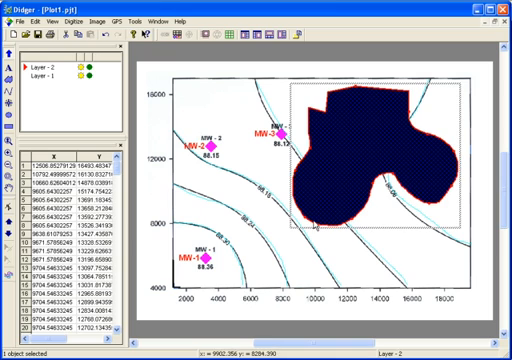
mouse_move(356, 108)
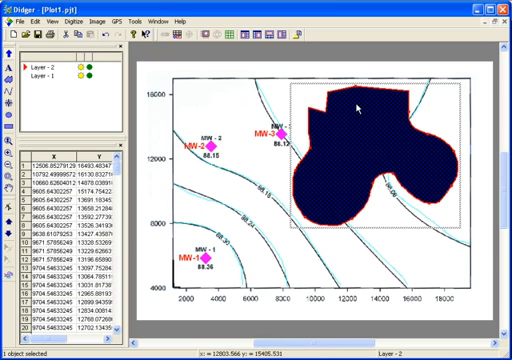
mouse_move(410, 154)
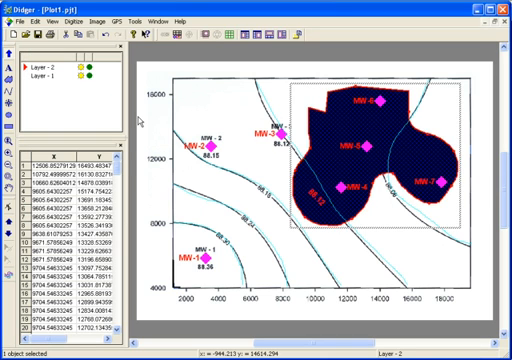
mouse_move(368, 148)
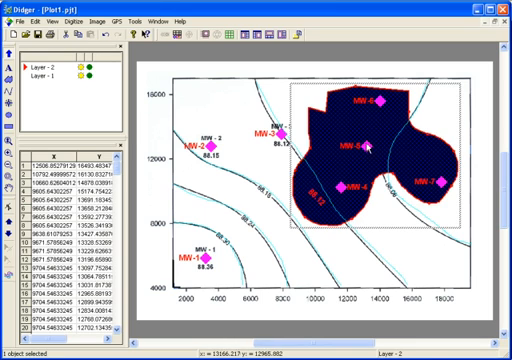
mouse_move(404, 153)
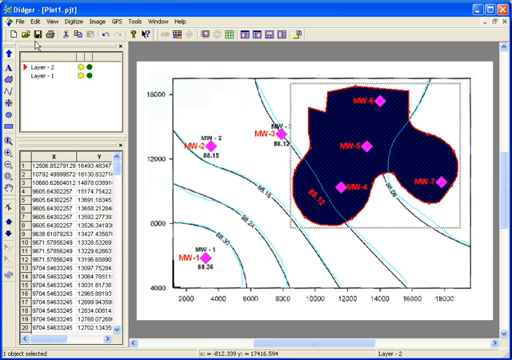
Step: Export the map as a TIFF image named 'Map'
left_click(13, 19)
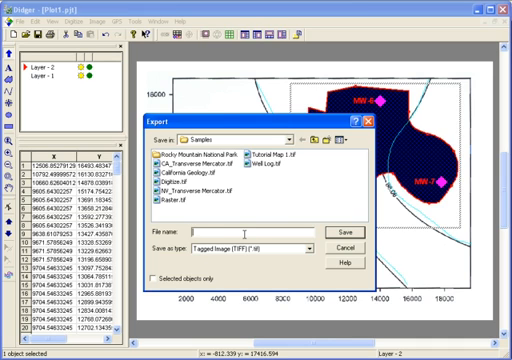
type("Map")
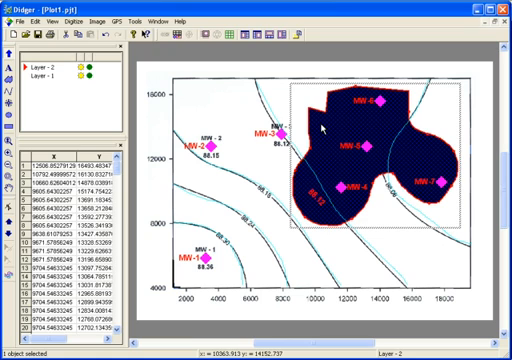
Step: Export the Didger map to Surfer as a basemap
left_click(13, 18)
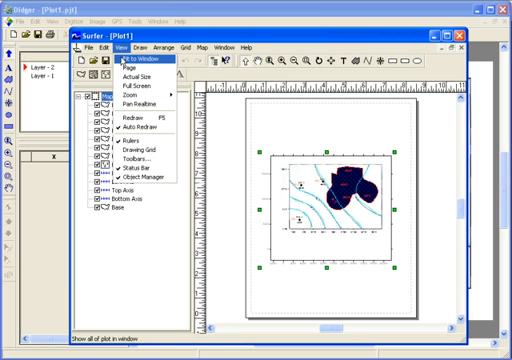
Step: Fit the imported Didger map to the Surfer window
left_click(115, 61)
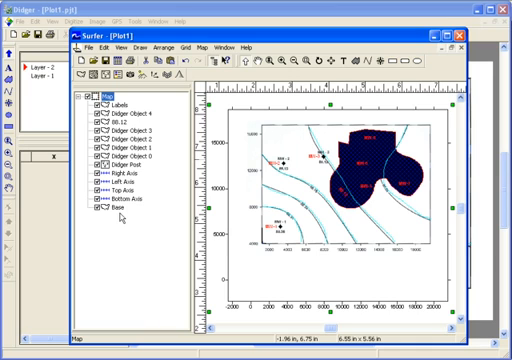
mouse_move(288, 294)
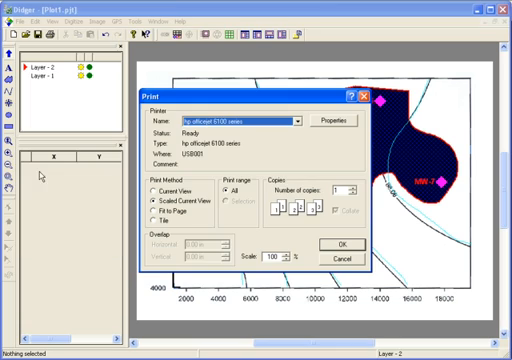
Step: Choose Fit to Page as the print method for the map
left_click(298, 114)
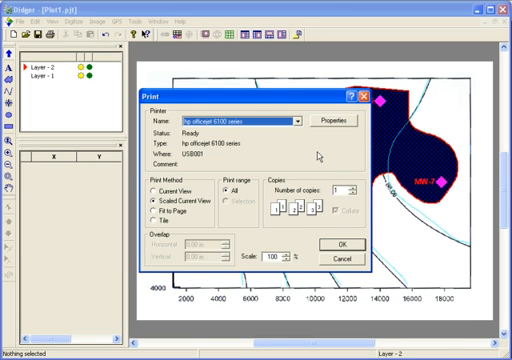
mouse_move(318, 157)
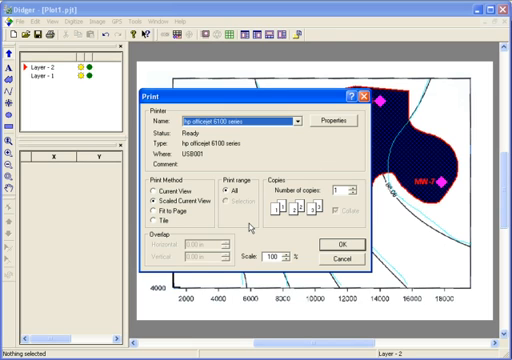
mouse_move(252, 225)
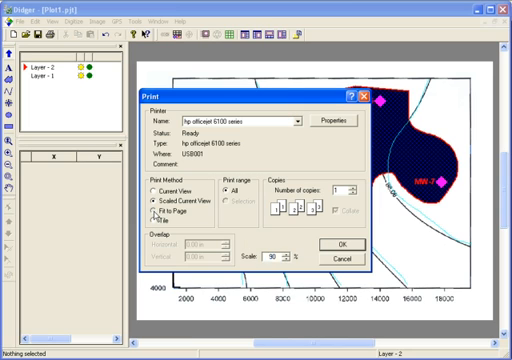
left_click(152, 217)
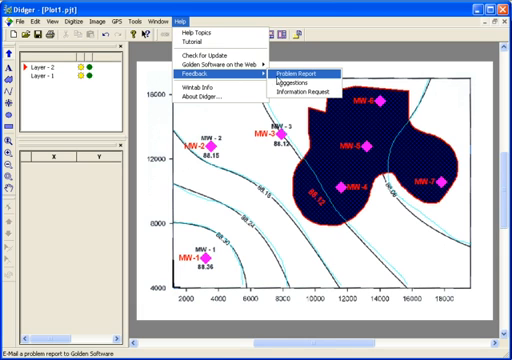
mouse_move(320, 79)
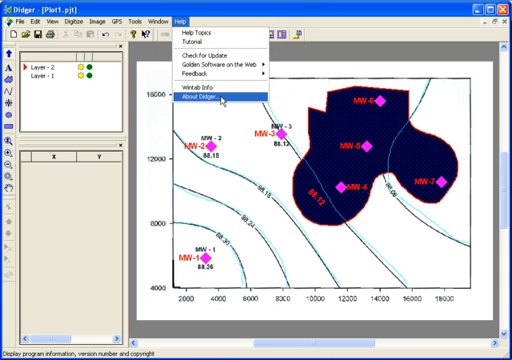
mouse_move(210, 96)
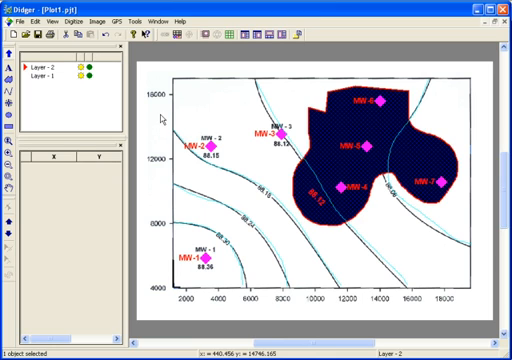
left_click(180, 18)
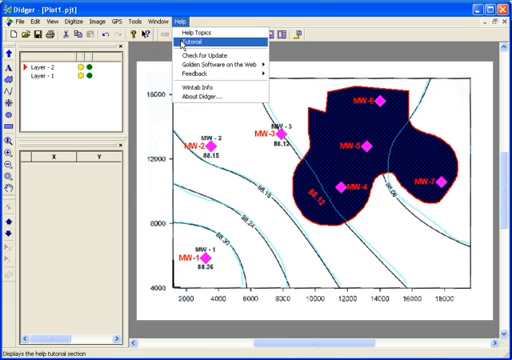